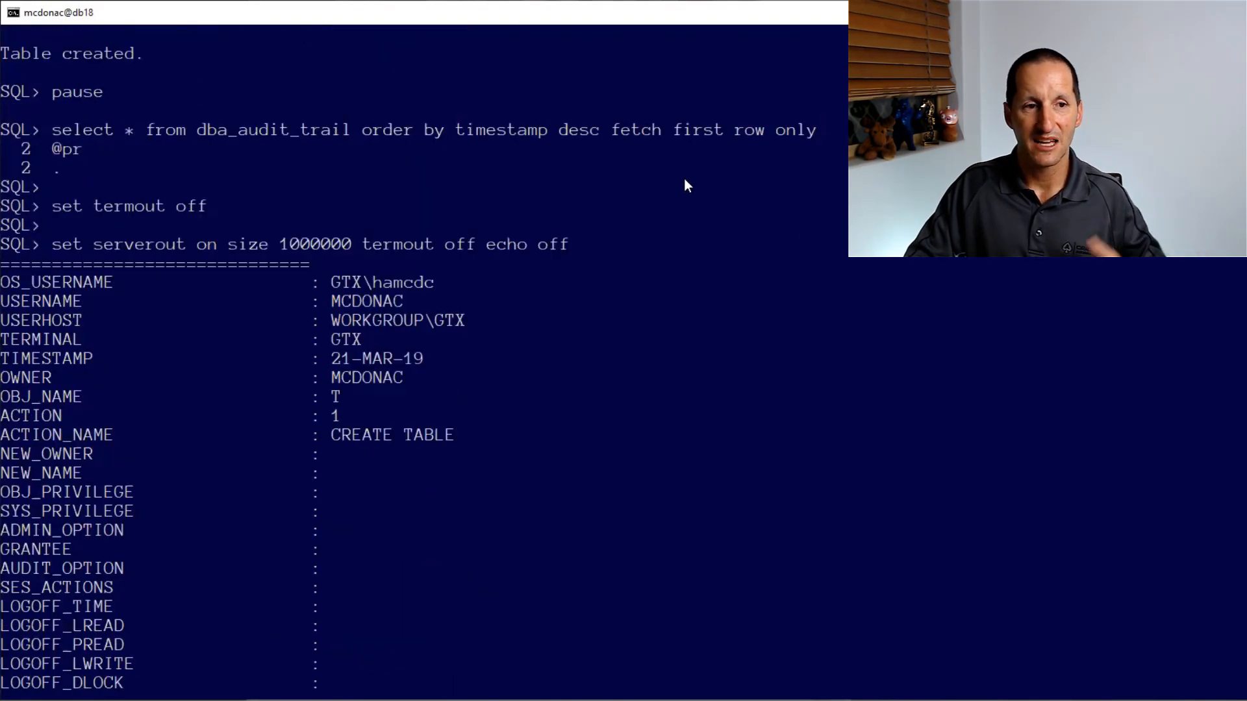
mouse_move(314, 169)
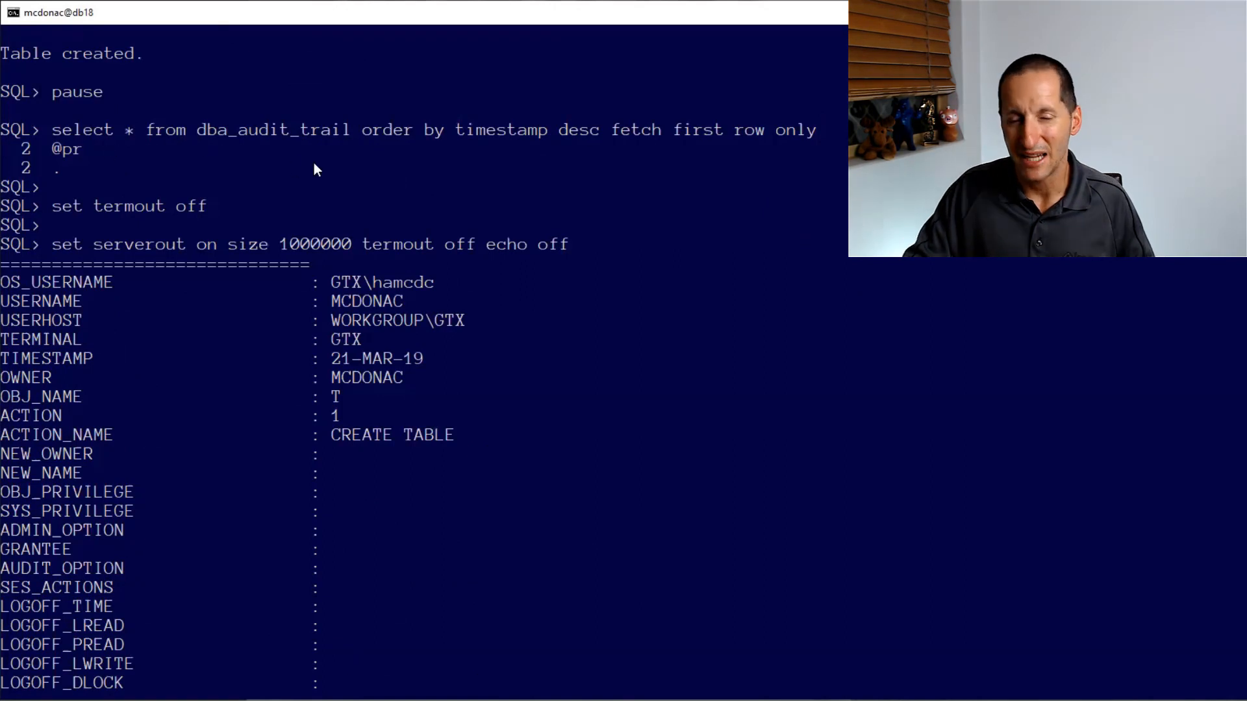
mouse_move(452, 280)
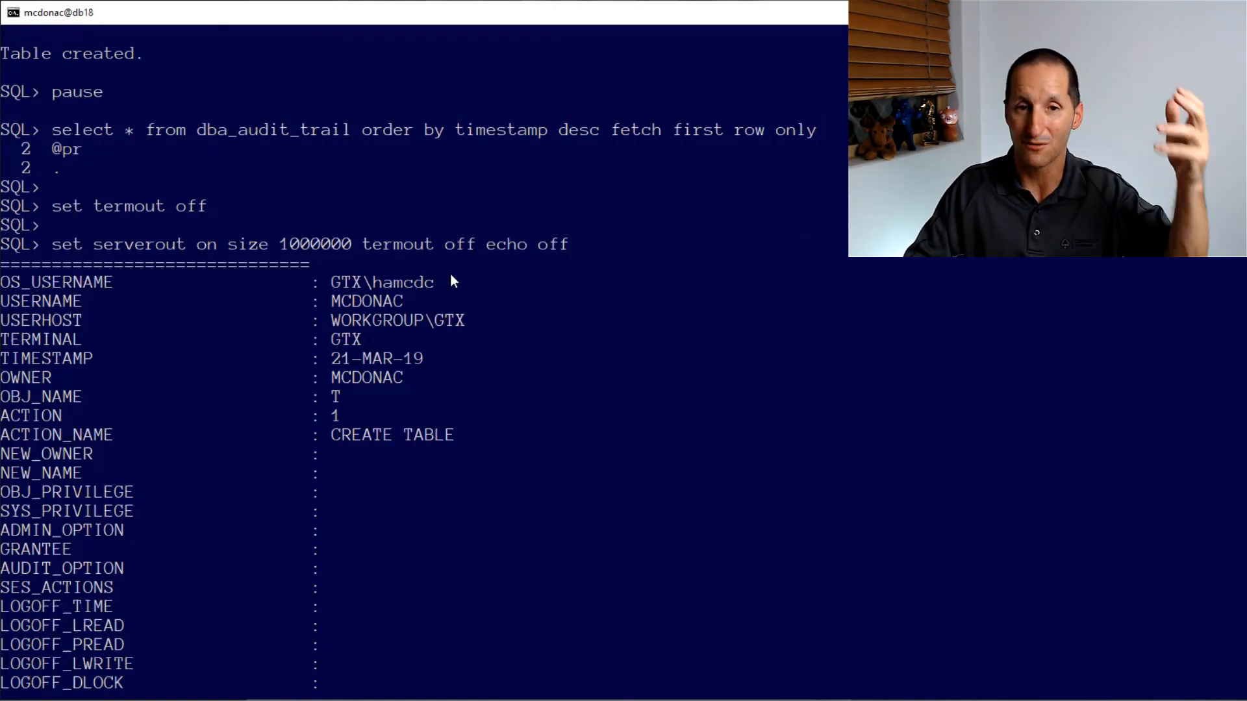
mouse_move(701, 294)
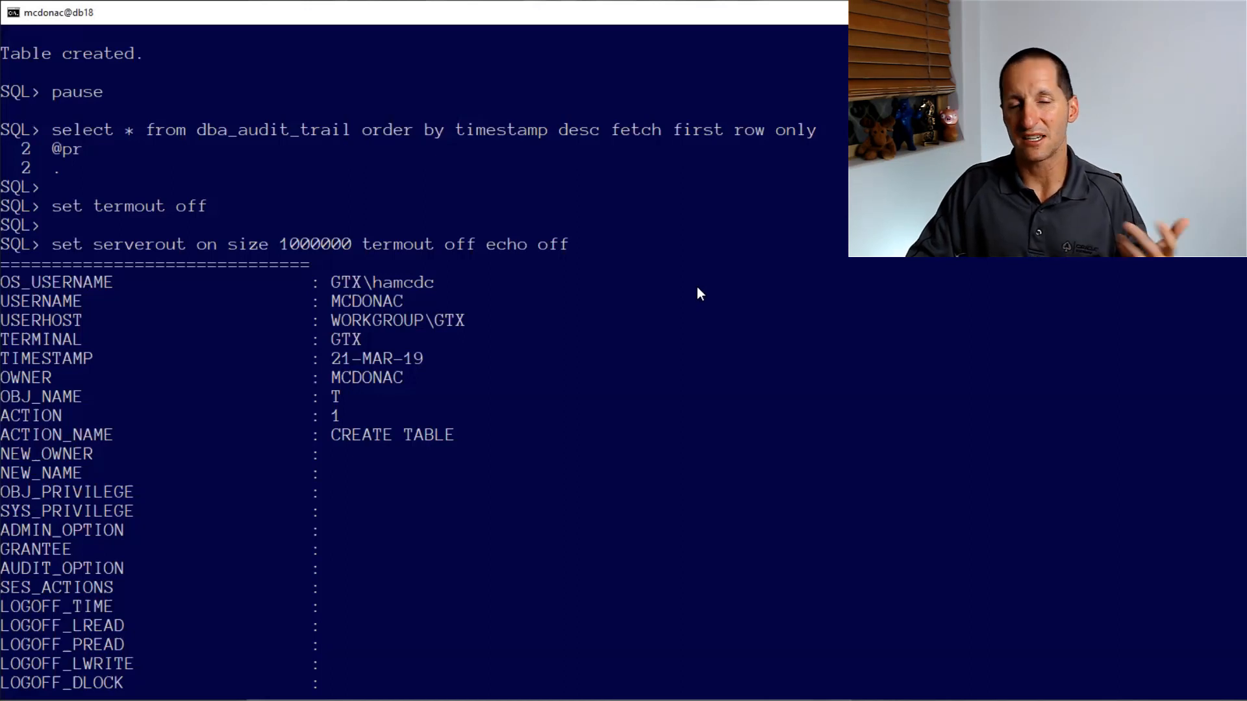
- Scroll through the dba_audit_trail output showing the CREATE TABLE on T record with empty SQL_TEXT
scroll(down, 3)
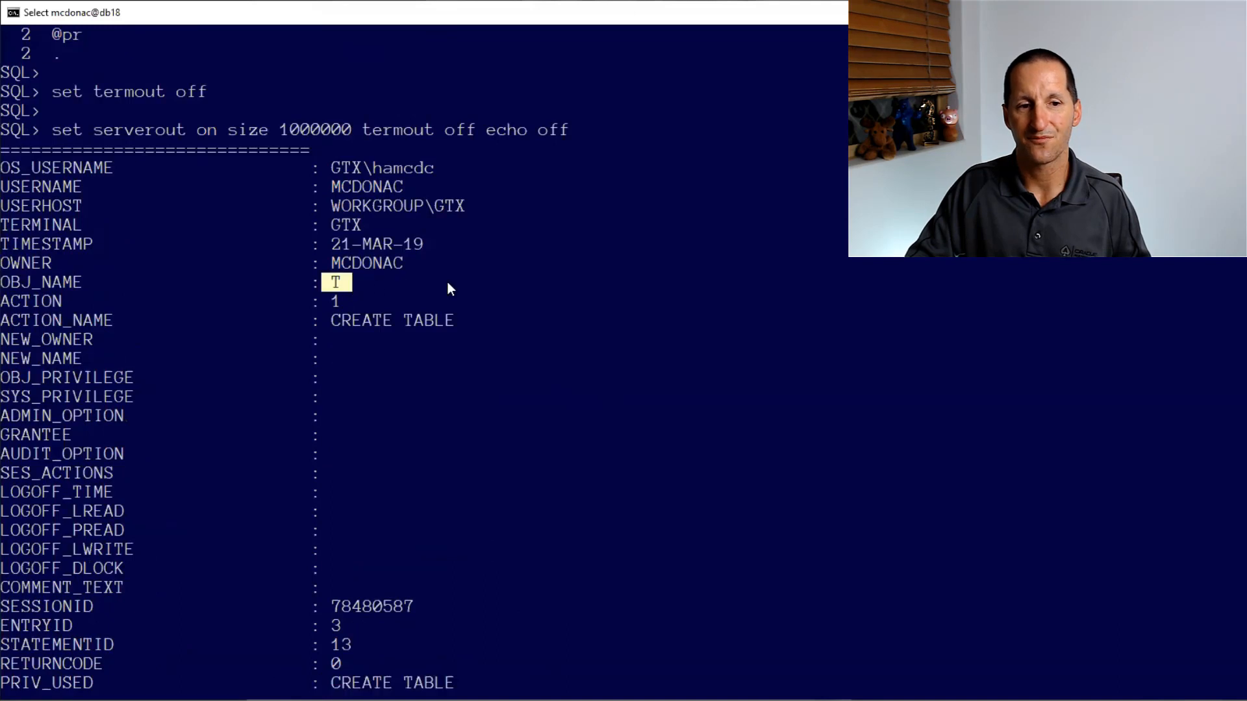
mouse_move(770, 289)
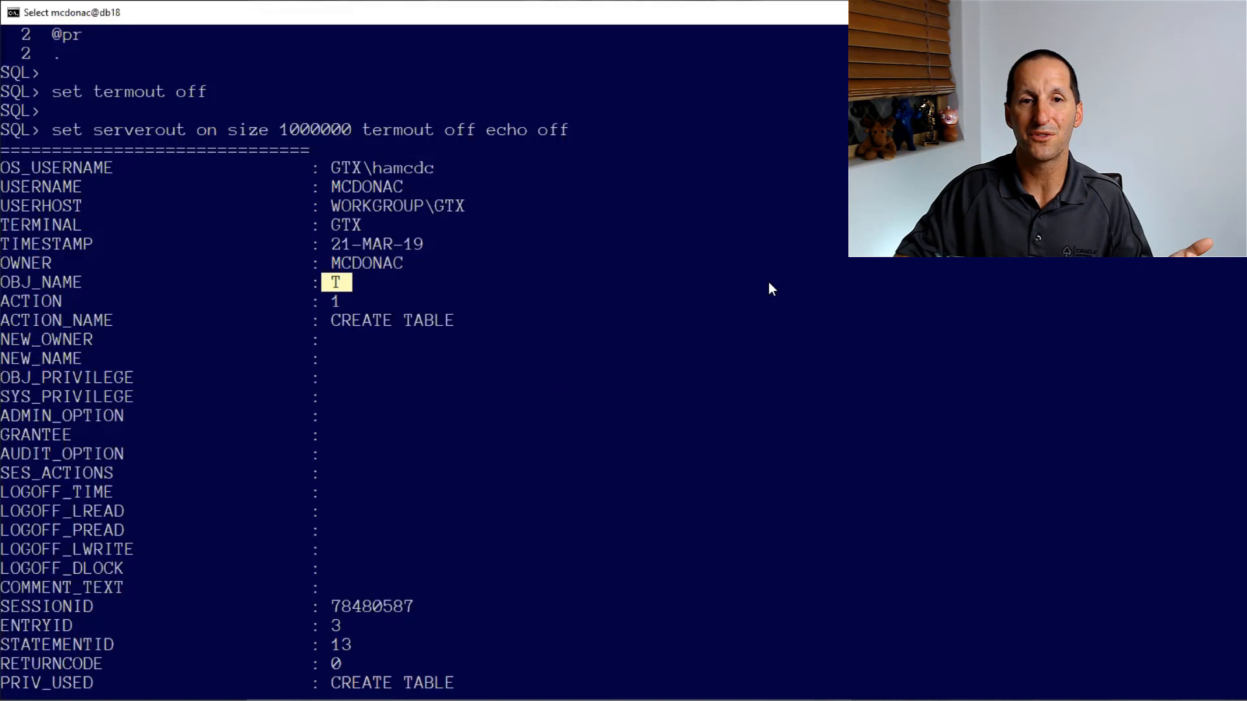
scroll(down, 3)
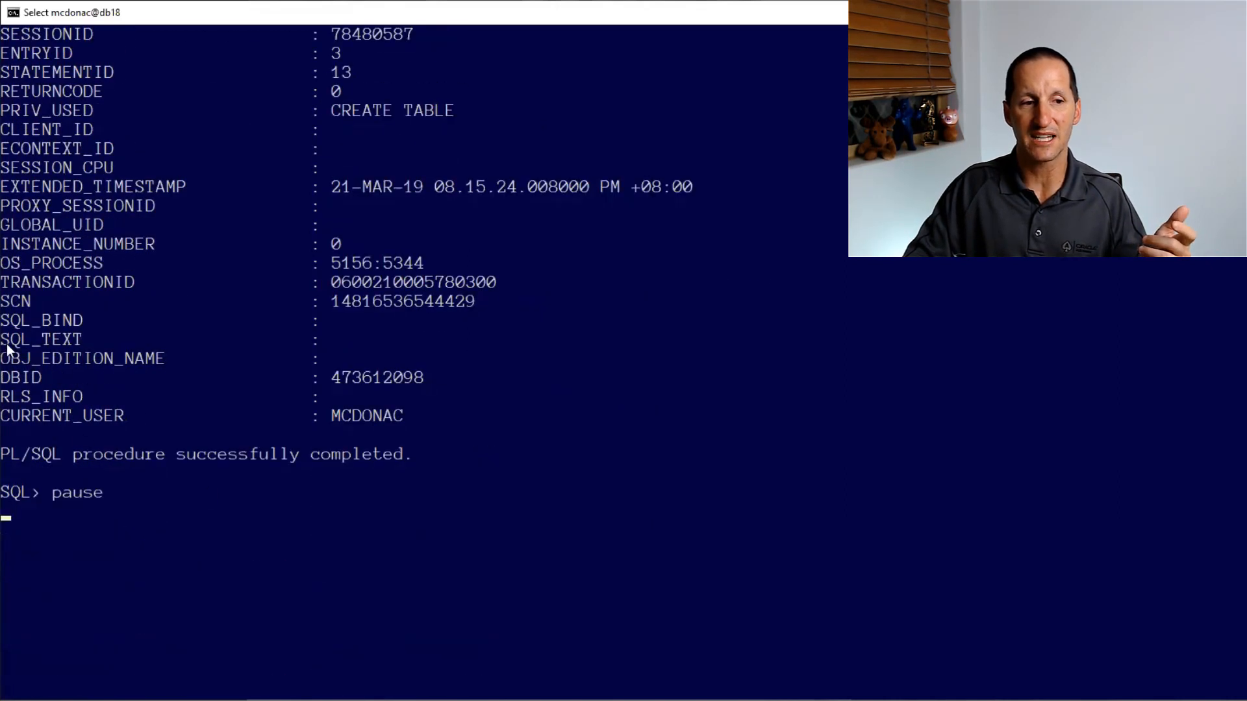
- Run the script creating table ddl_log and database trigger ddl_grabber for create, alter and drop
double_click(42, 339)
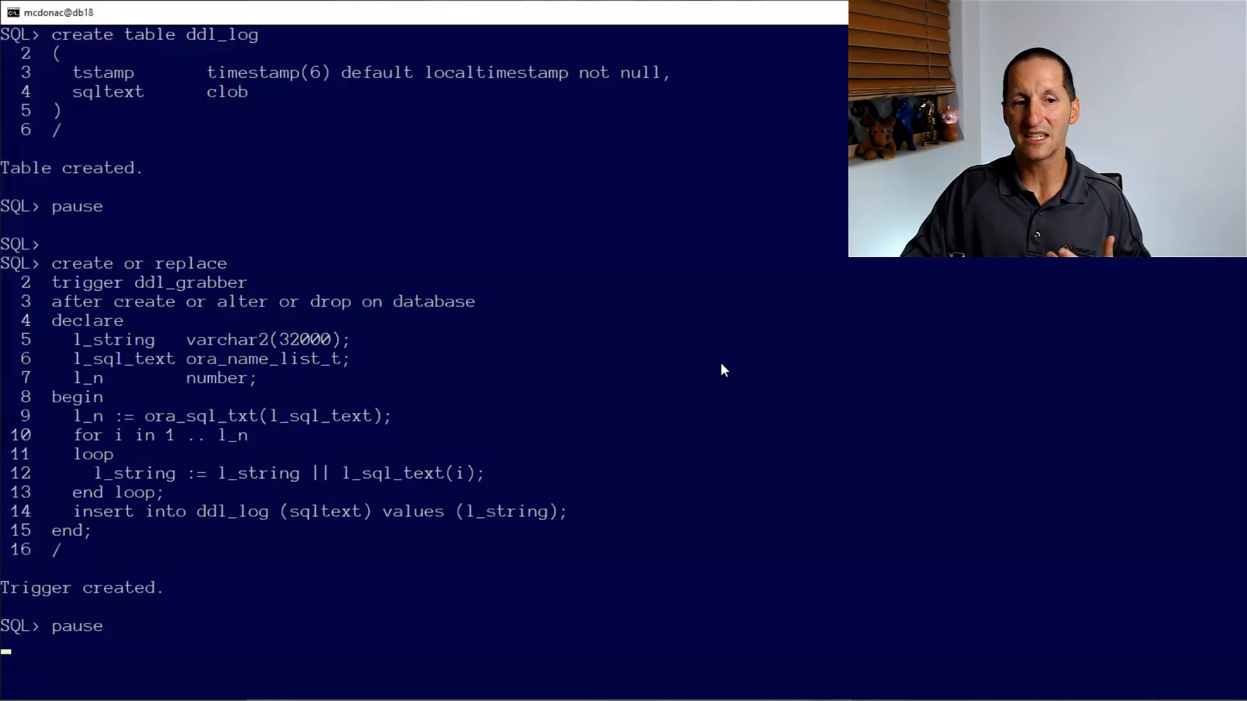
mouse_move(990, 311)
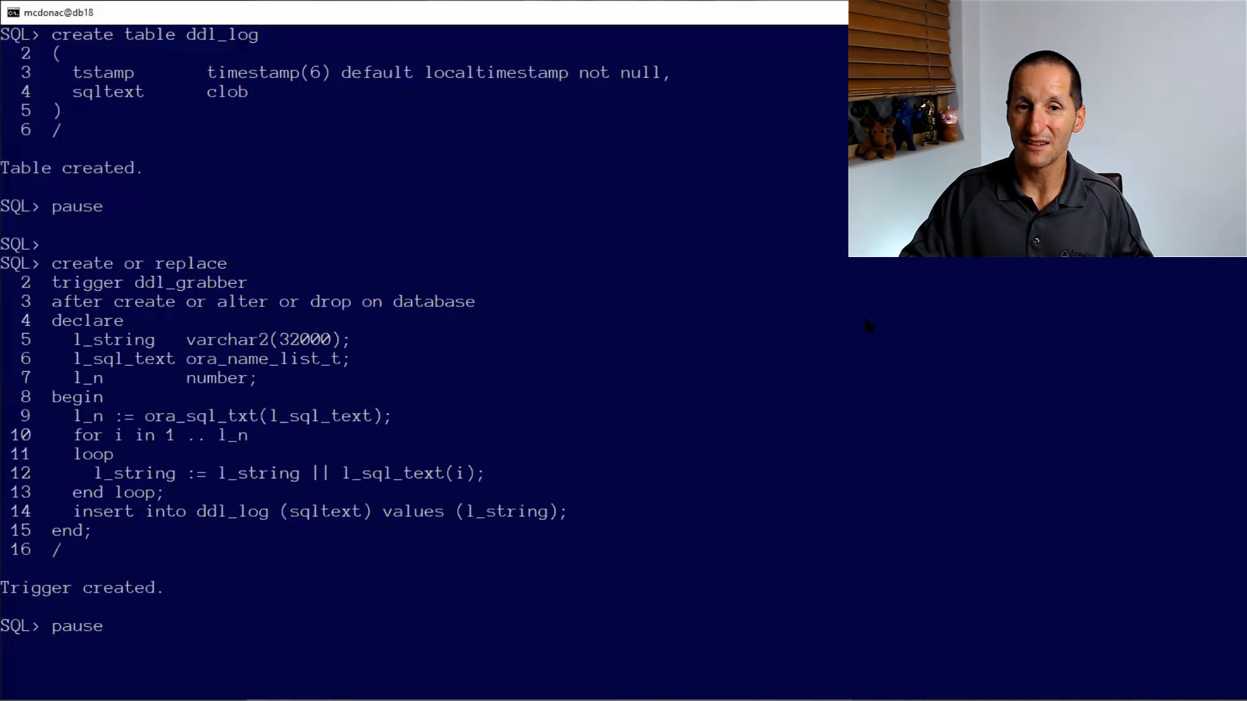
mouse_move(888, 317)
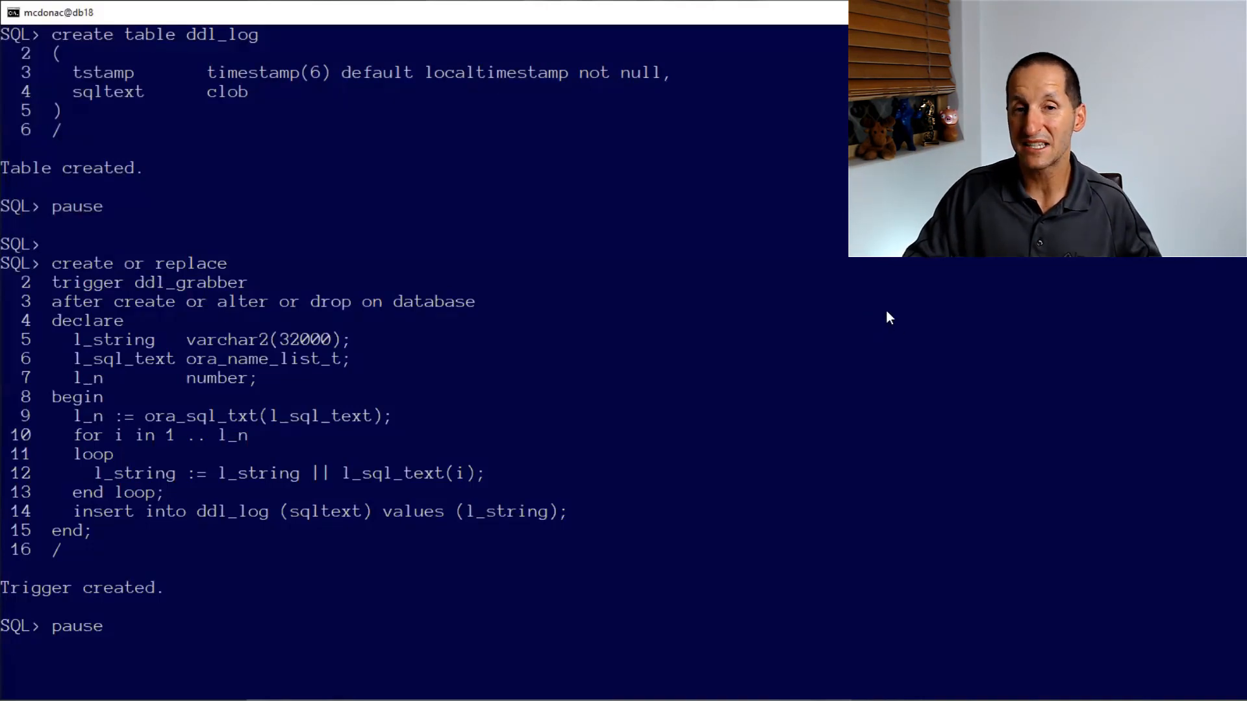
mouse_move(148, 427)
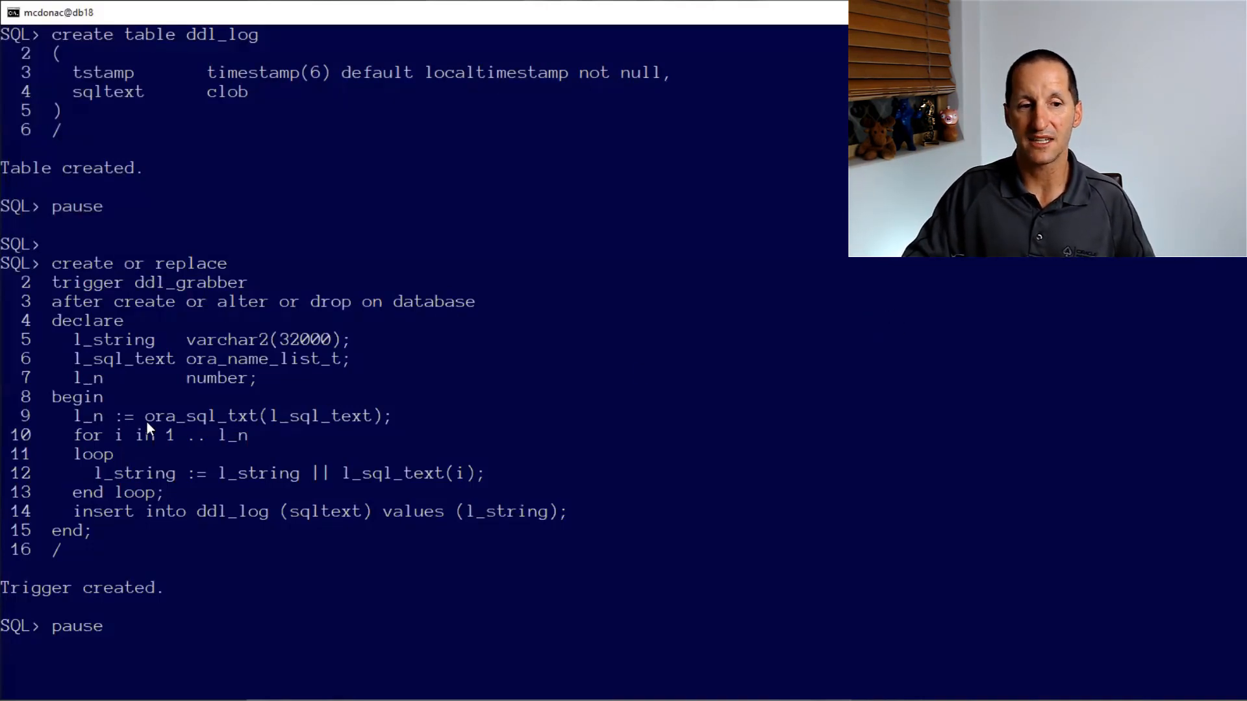
double_click(202, 415)
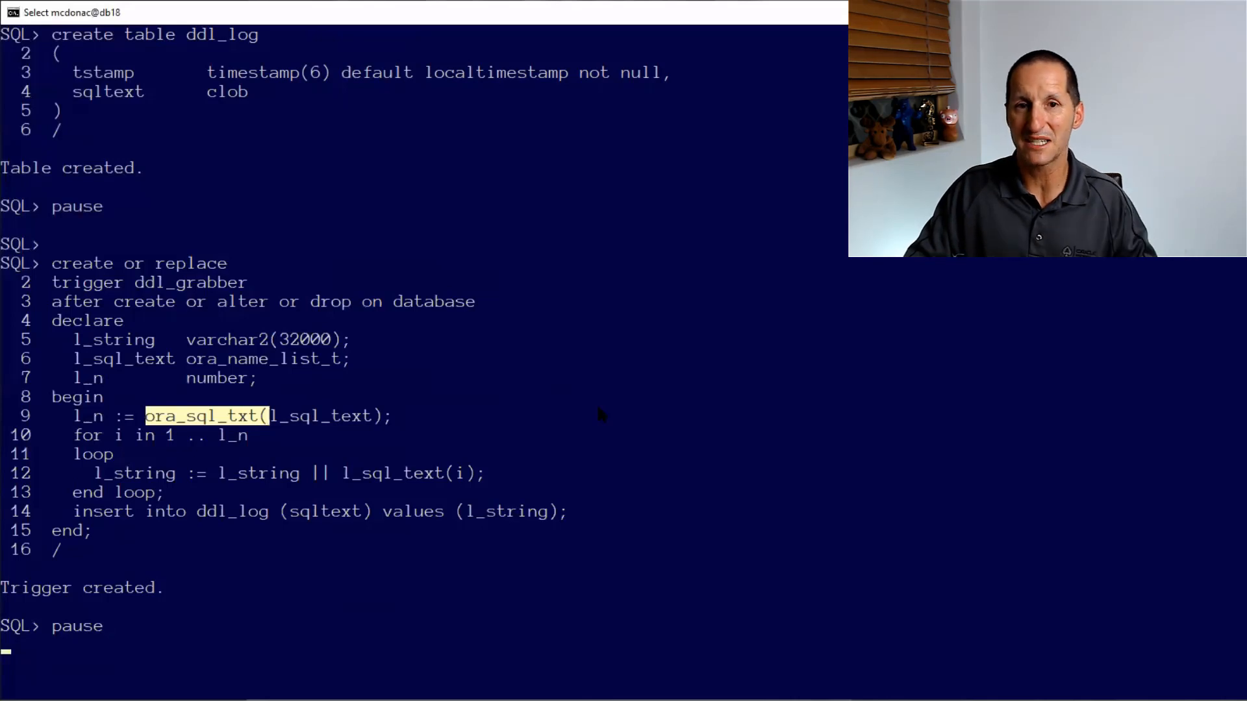
mouse_move(223, 442)
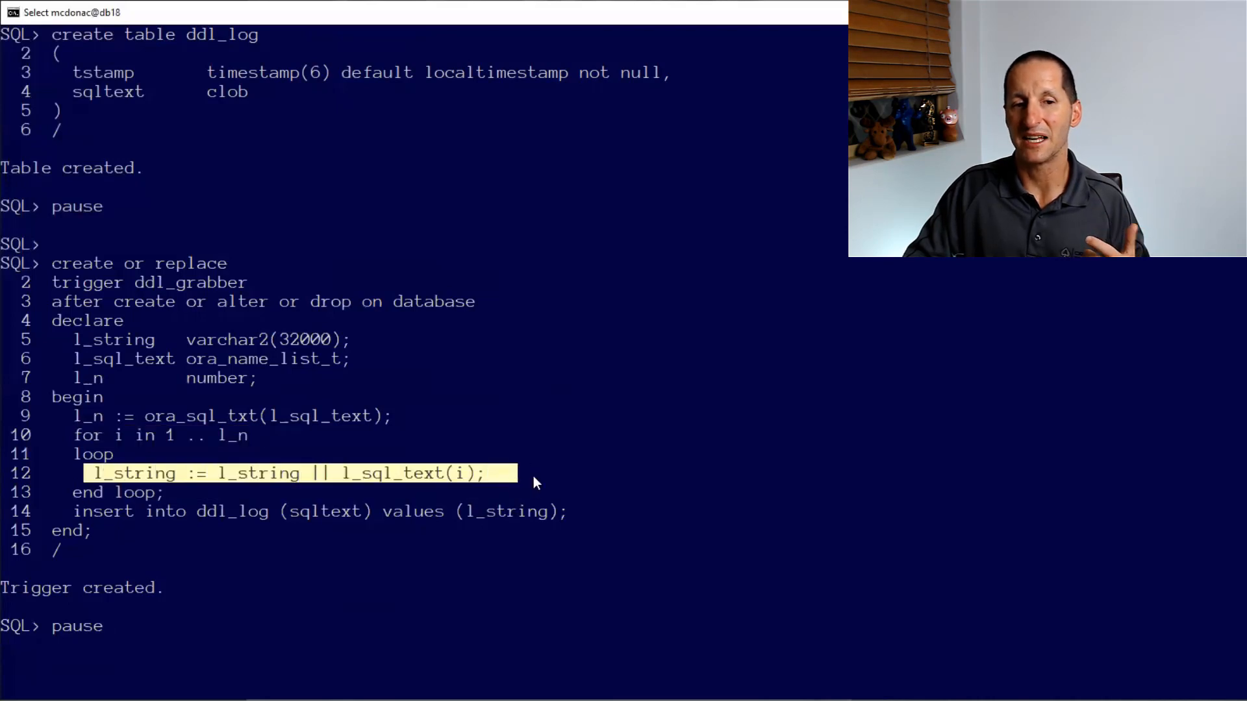
mouse_move(347, 286)
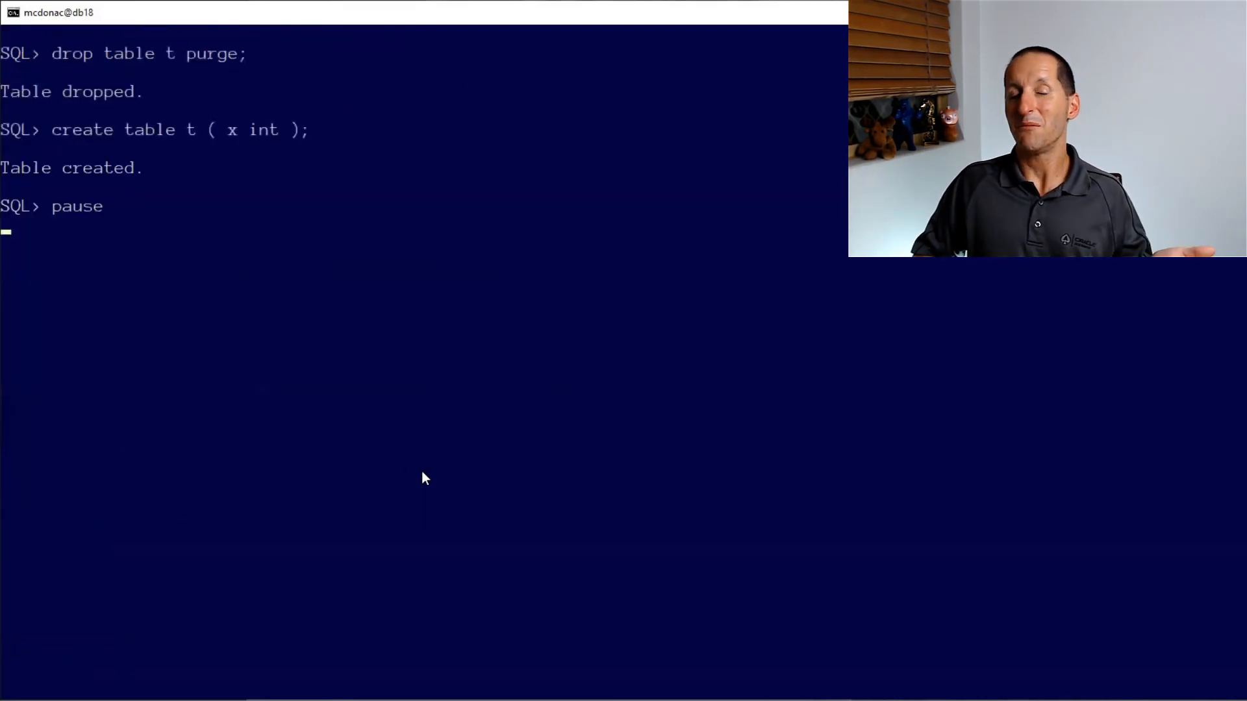
- Continue the script to drop and recreate table t and select * from ddl_log
key(Return)
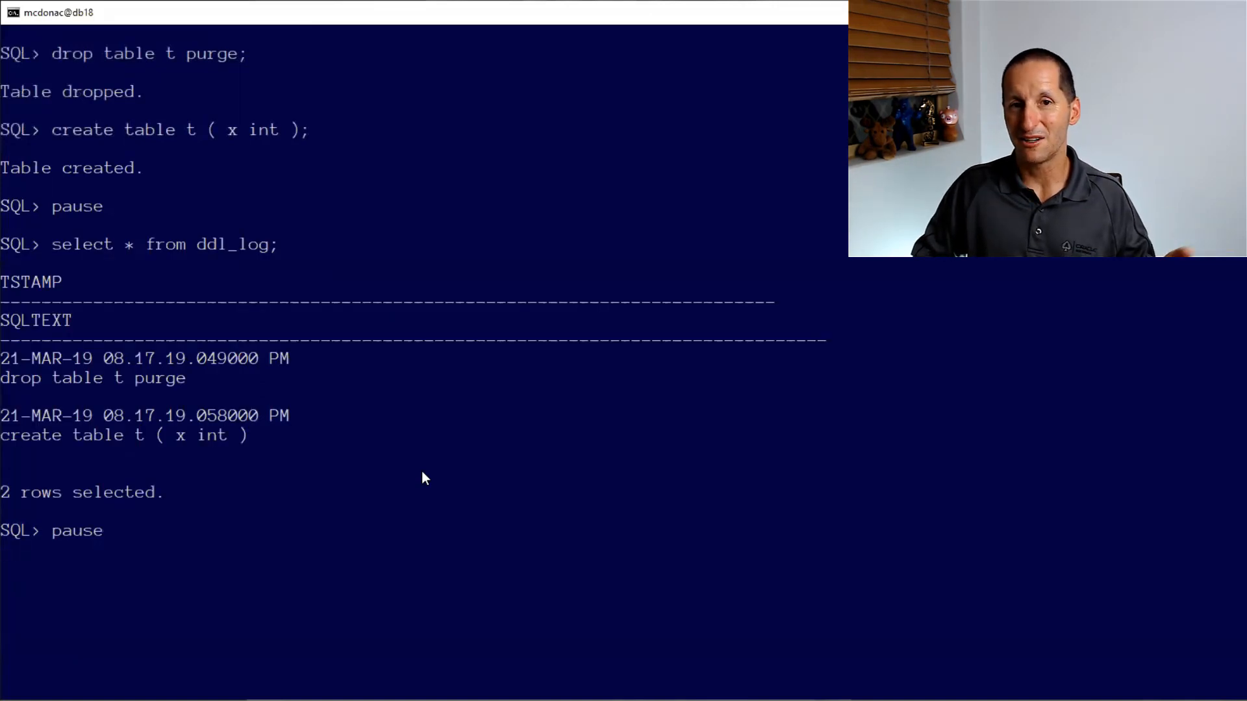
mouse_move(377, 469)
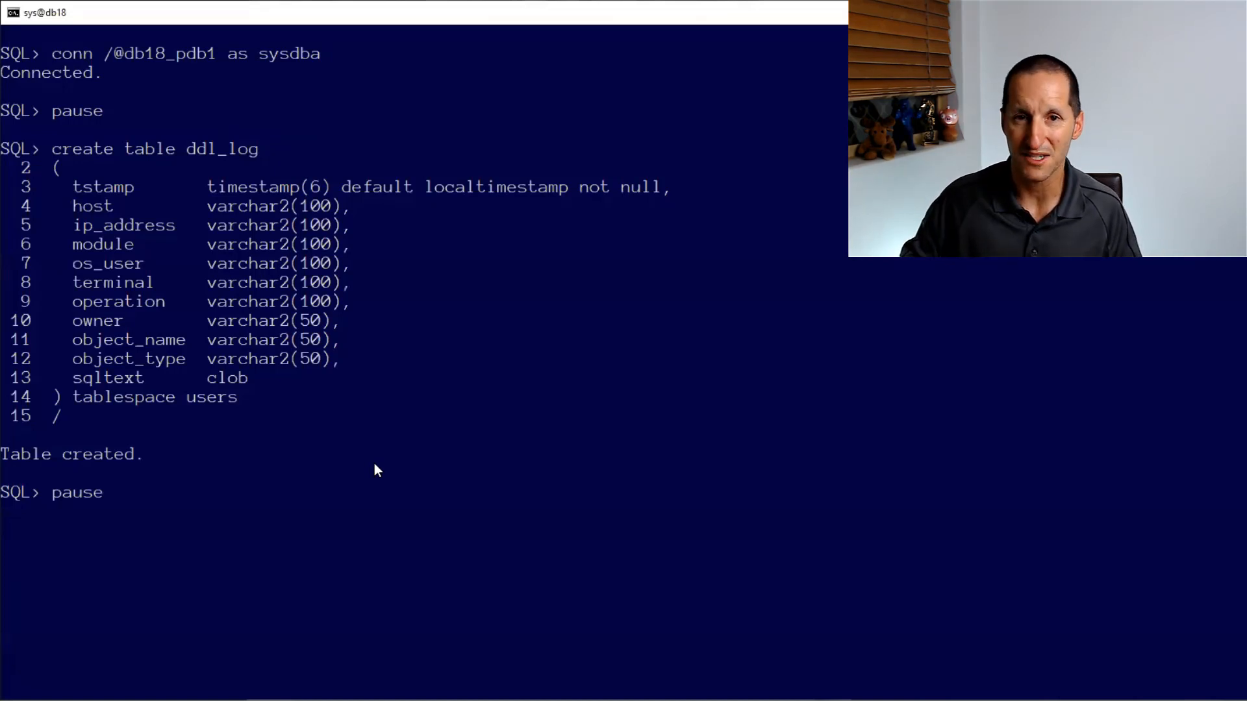
- Scroll through the sysdba connection and the expanded ddl_log table creation output
scroll(down, 3)
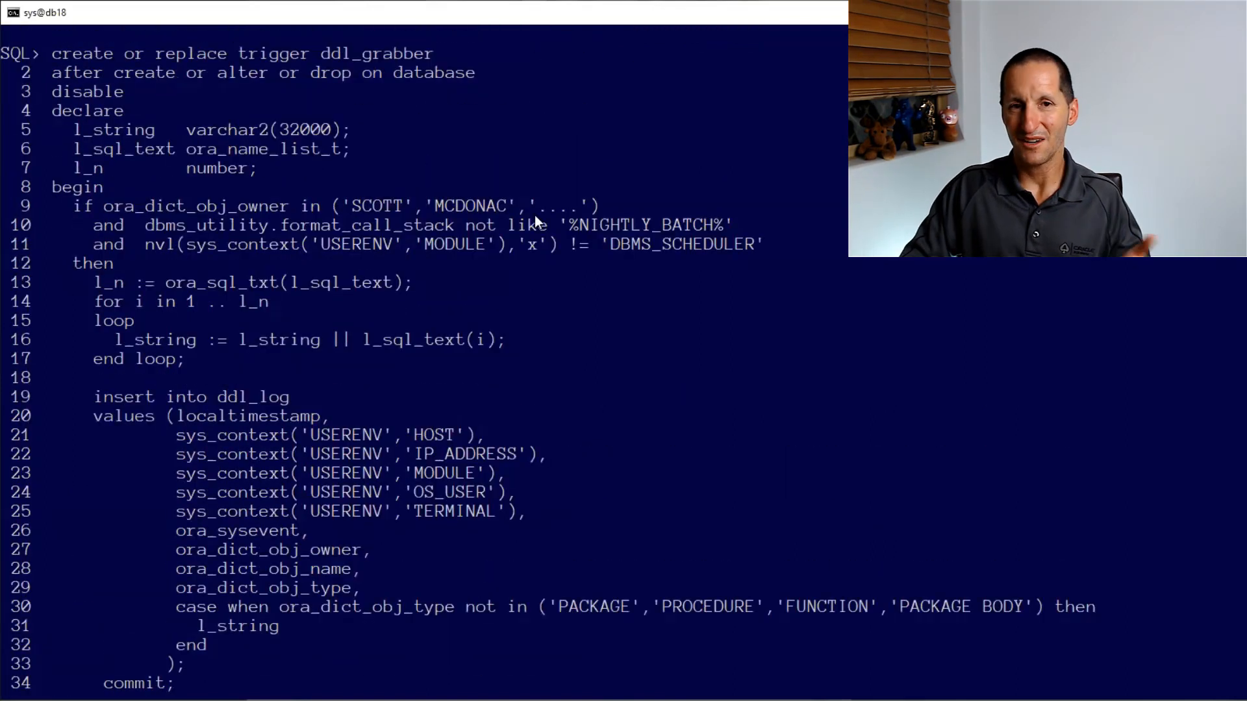
mouse_move(225, 73)
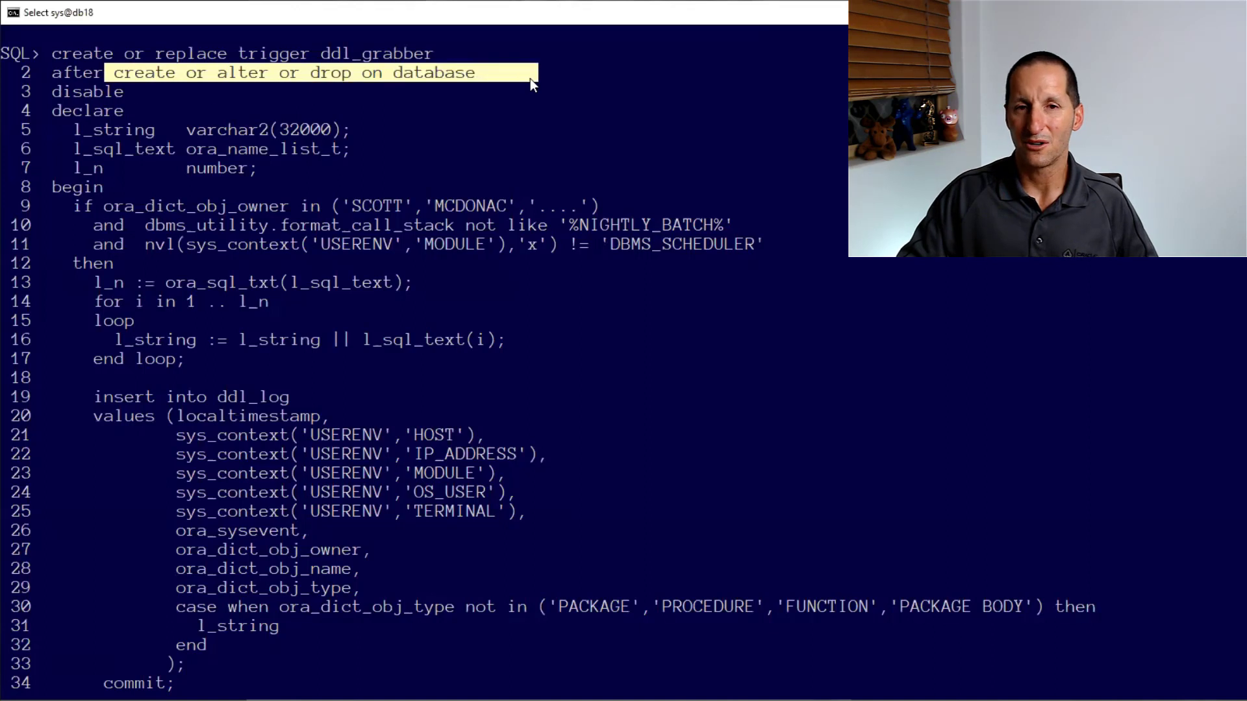
mouse_move(426, 188)
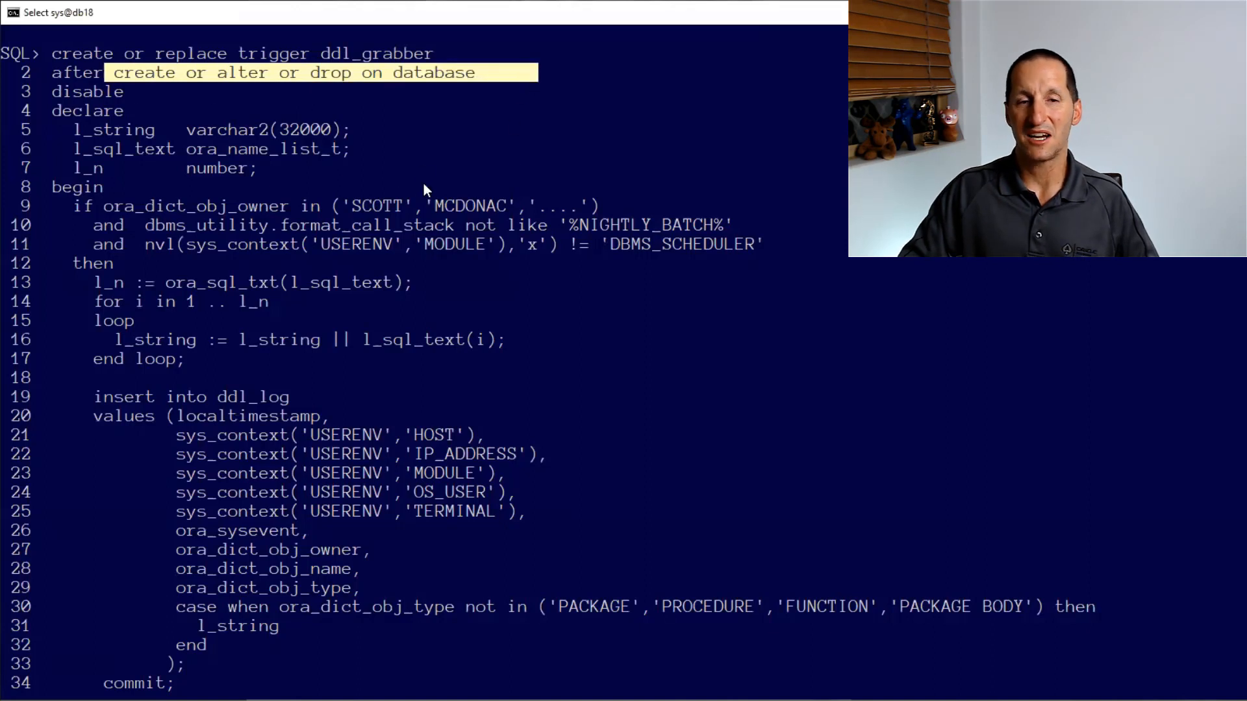
mouse_move(641, 221)
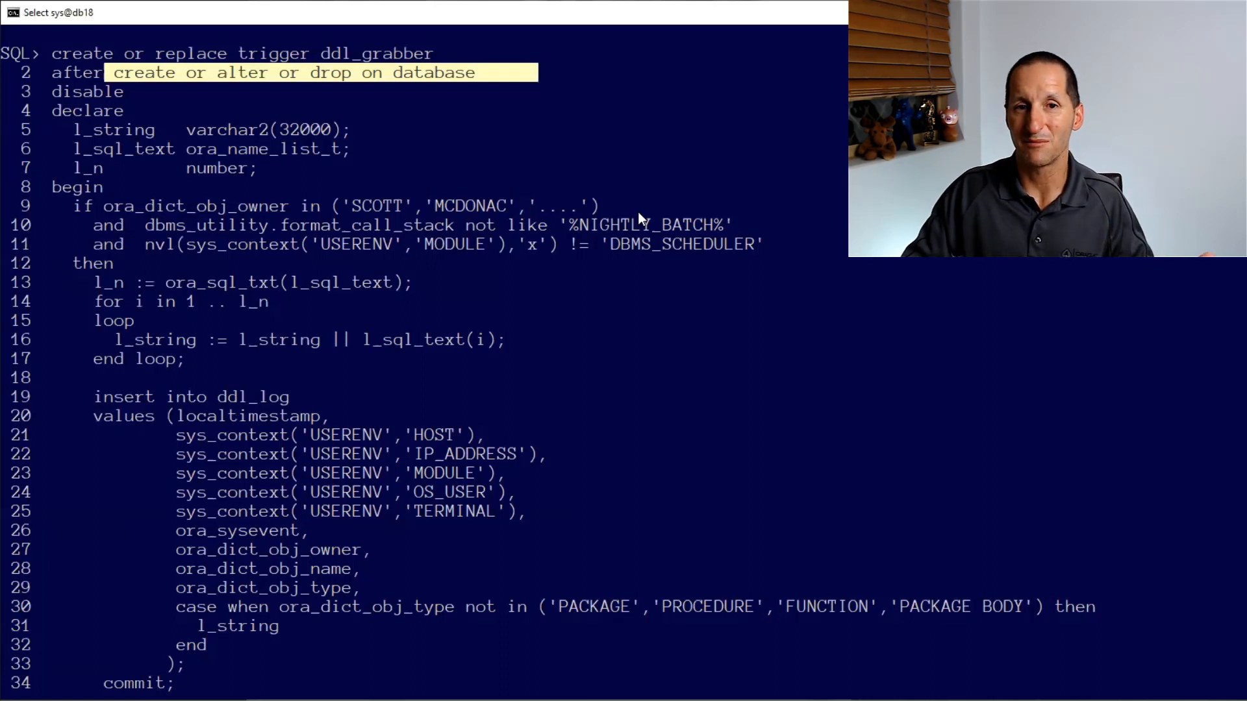
mouse_move(628, 247)
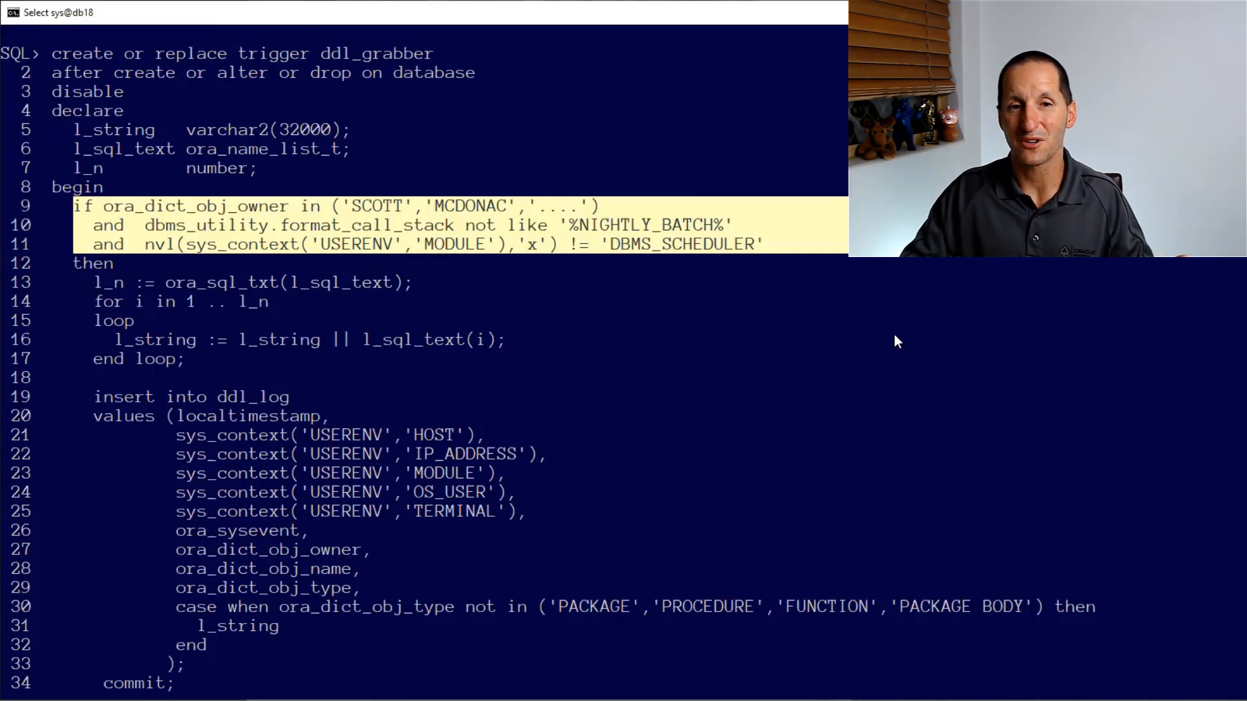
mouse_move(390, 265)
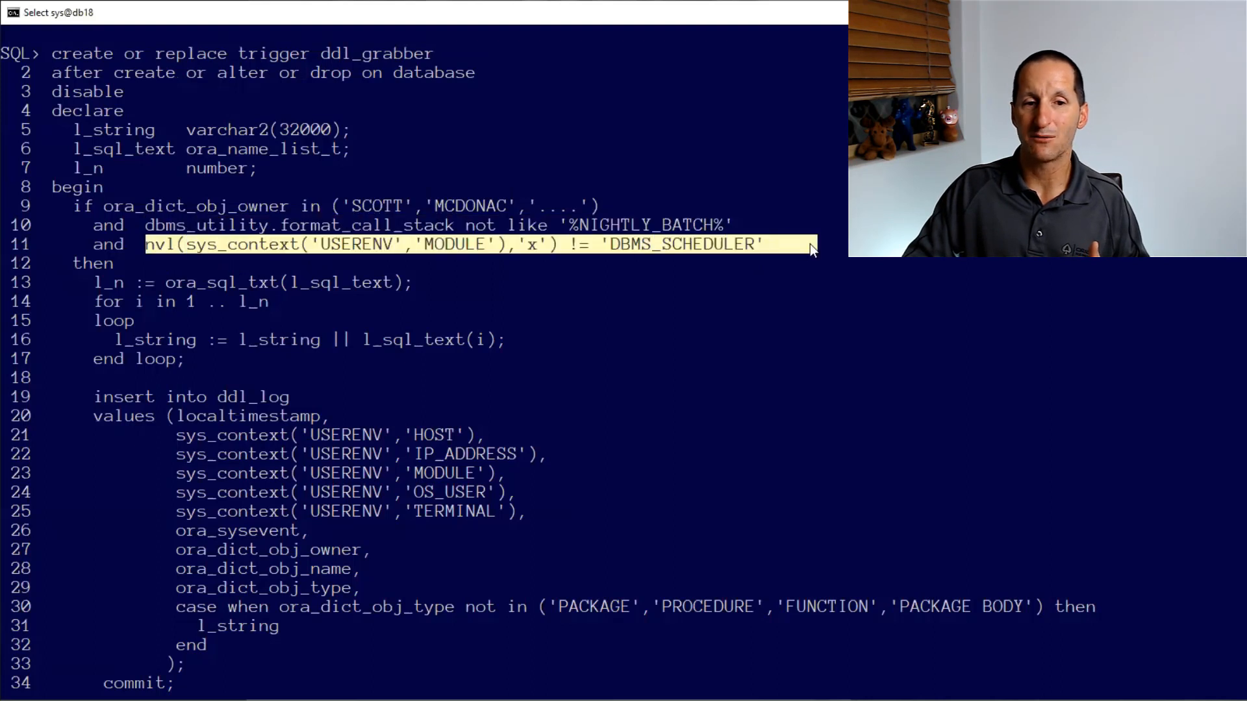
mouse_move(820, 255)
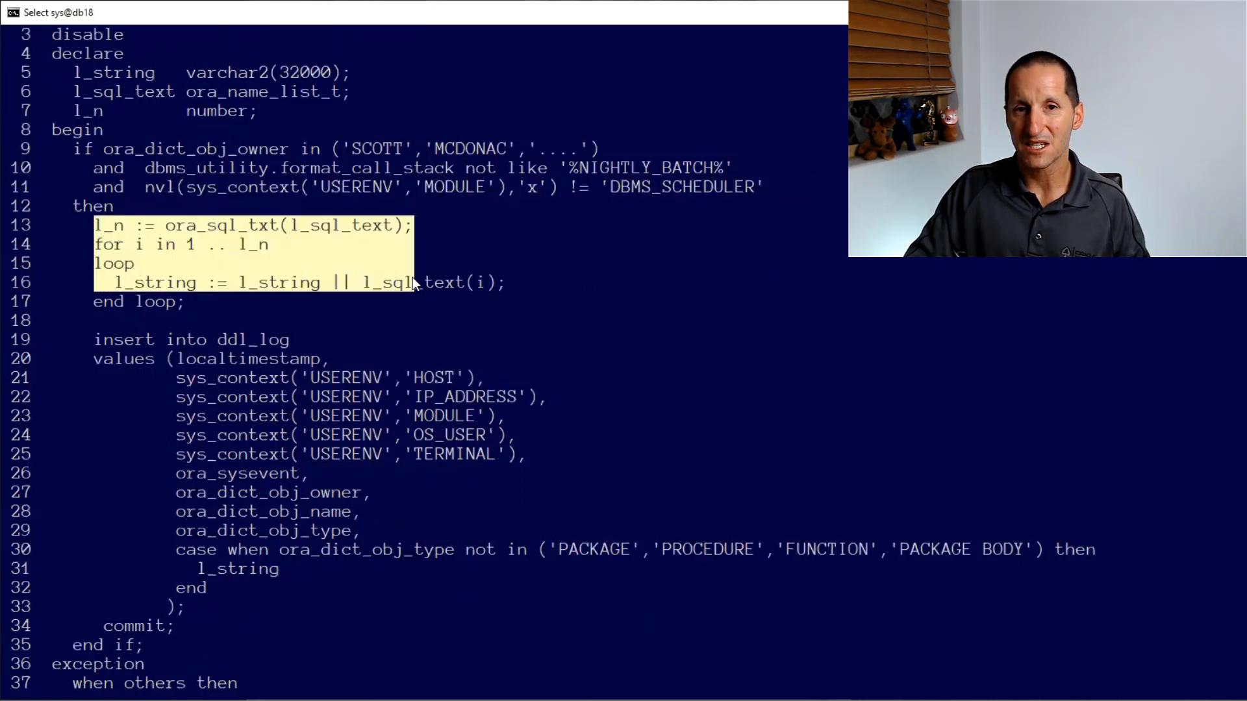
- Scroll past the Trigger created message and the alter trigger ddl_grabber enable confirmation
scroll(down, 3)
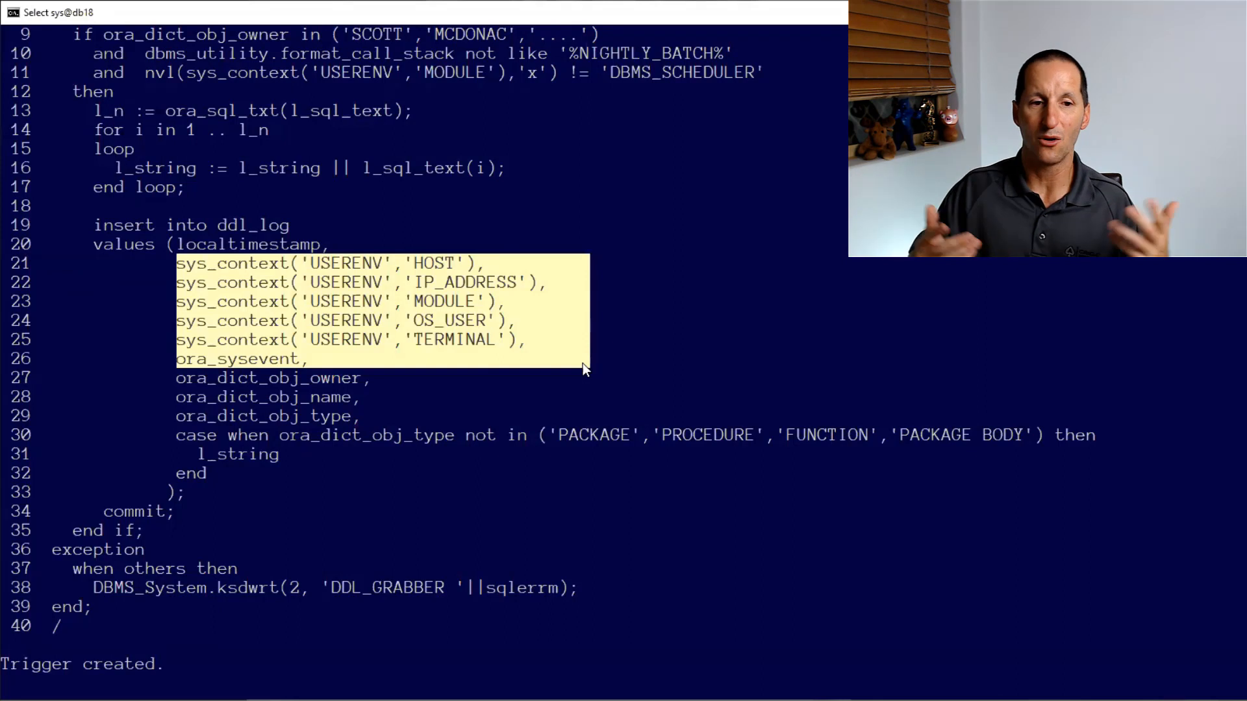
mouse_move(413, 417)
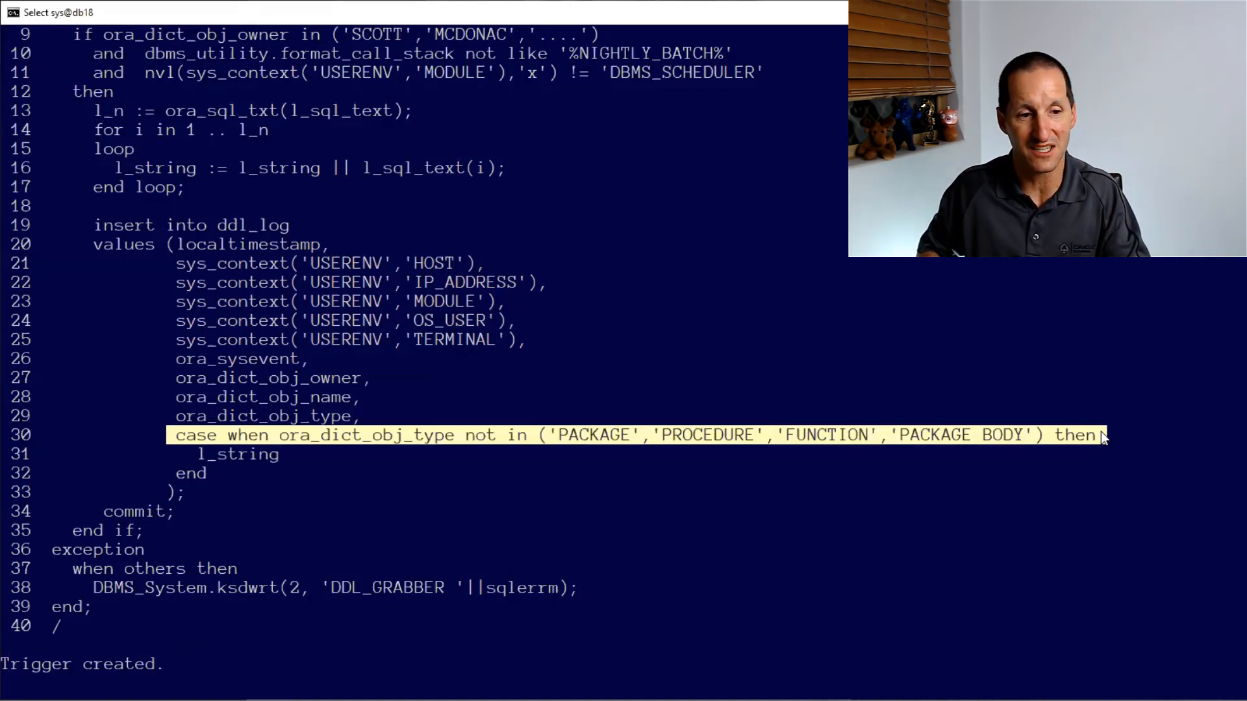
scroll(down, 3)
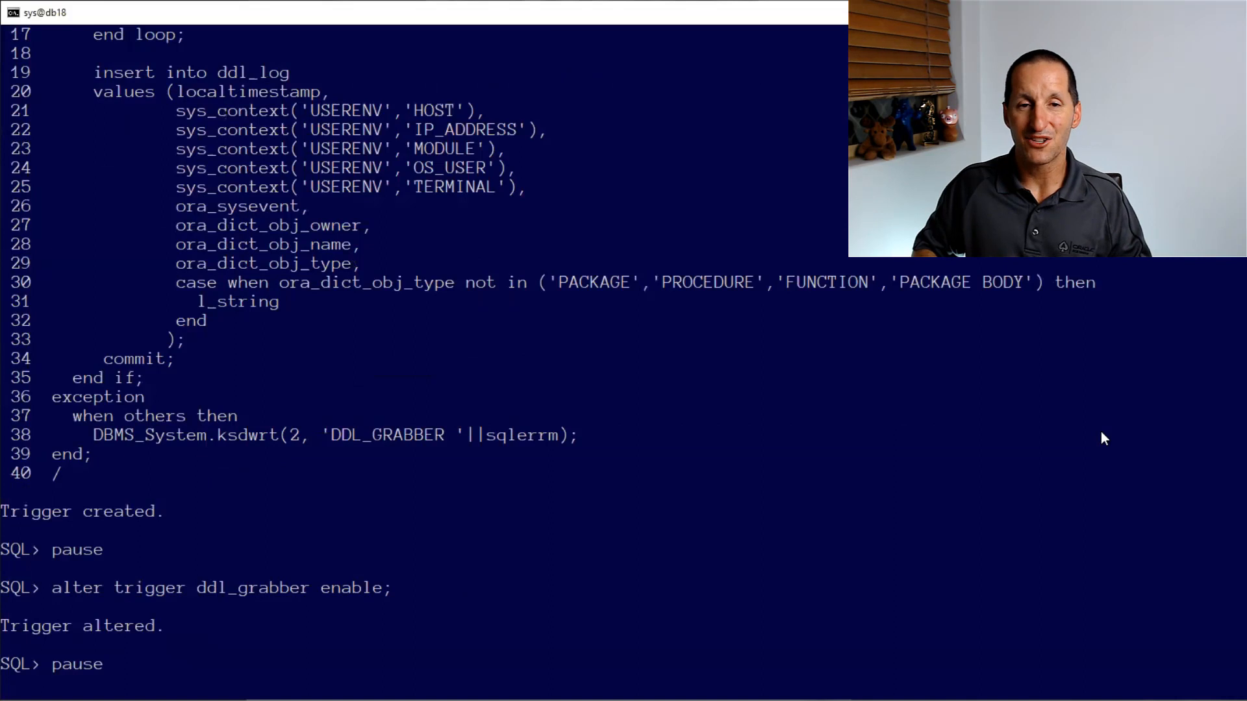
mouse_move(746, 315)
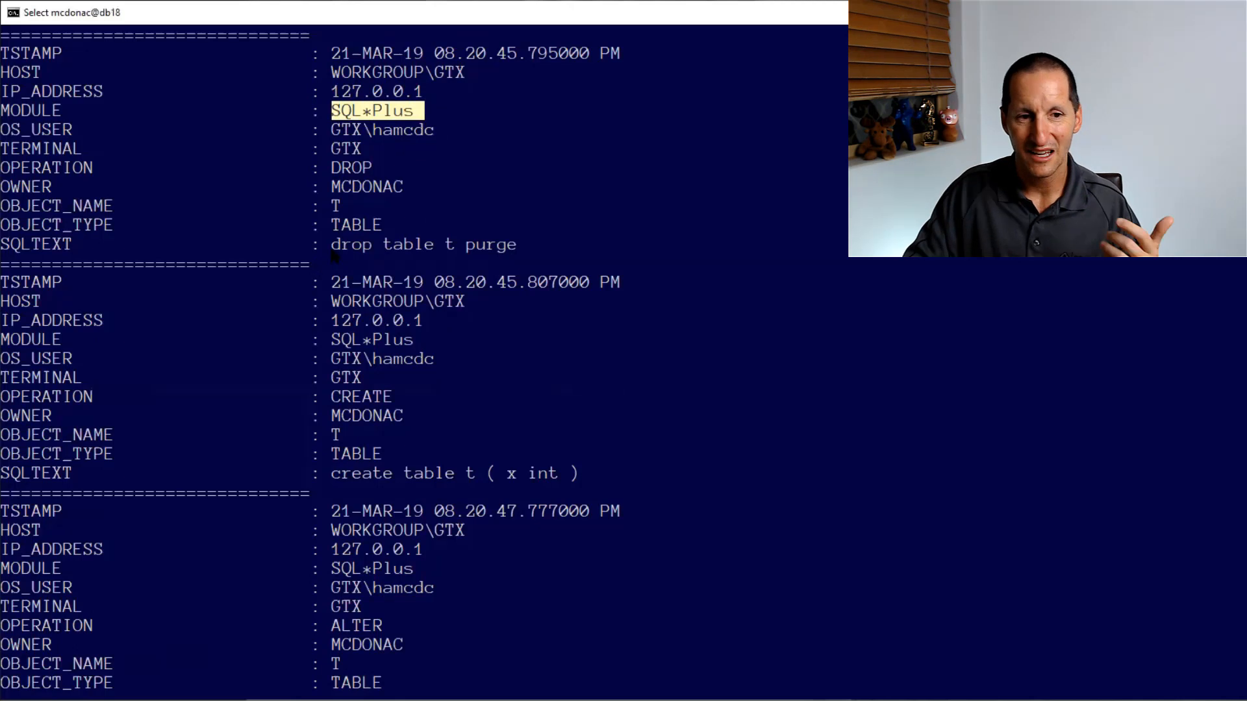
- Scroll through the three ddl_log records showing drop, create and alter of T with full SQL text
scroll(down, 3)
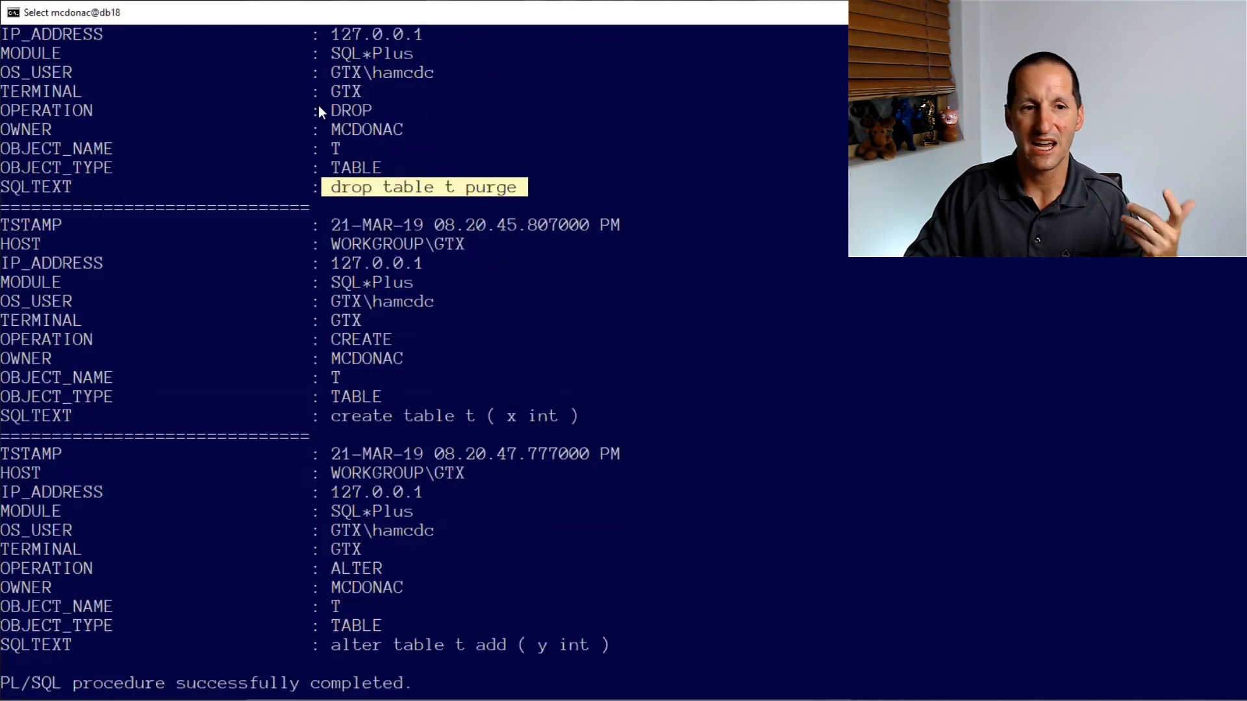